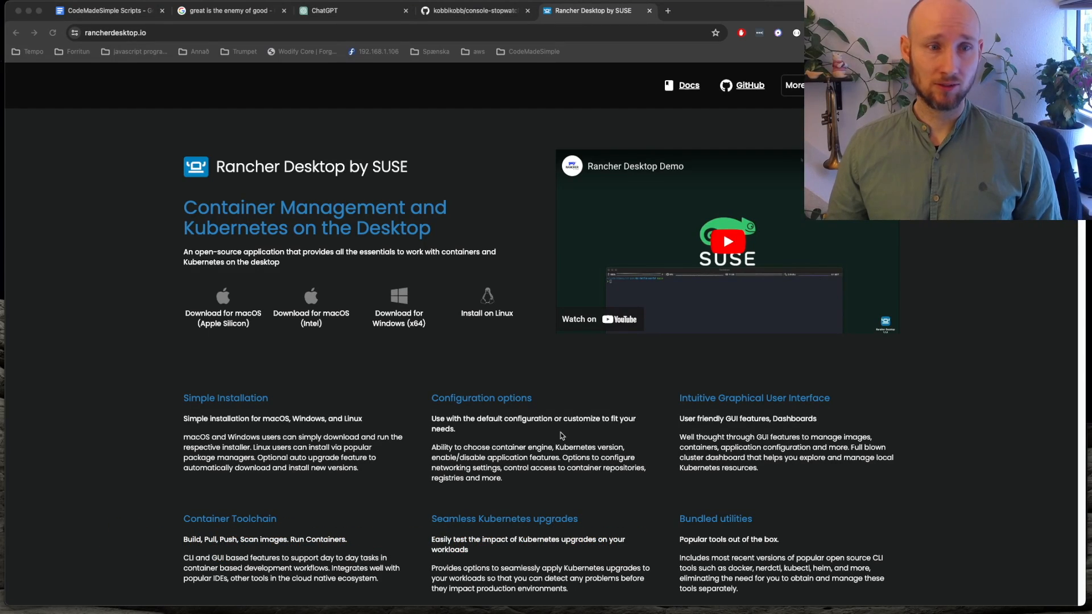
mouse_move(243, 327)
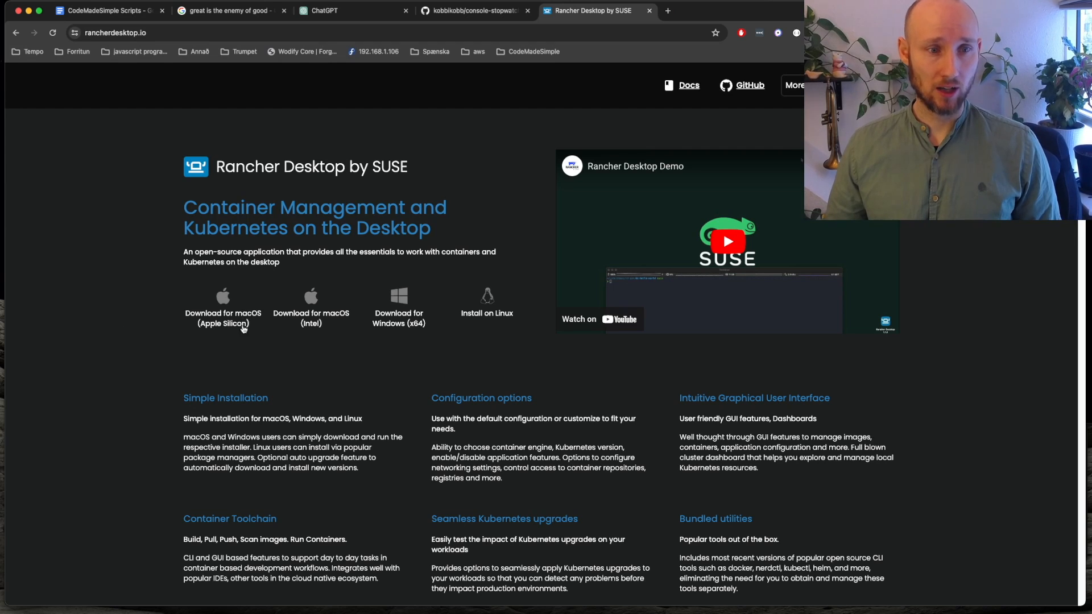
- Download the Rancher Desktop installer for macOS (Apple Silicon) from rancherdesktop.io
left_click(223, 317)
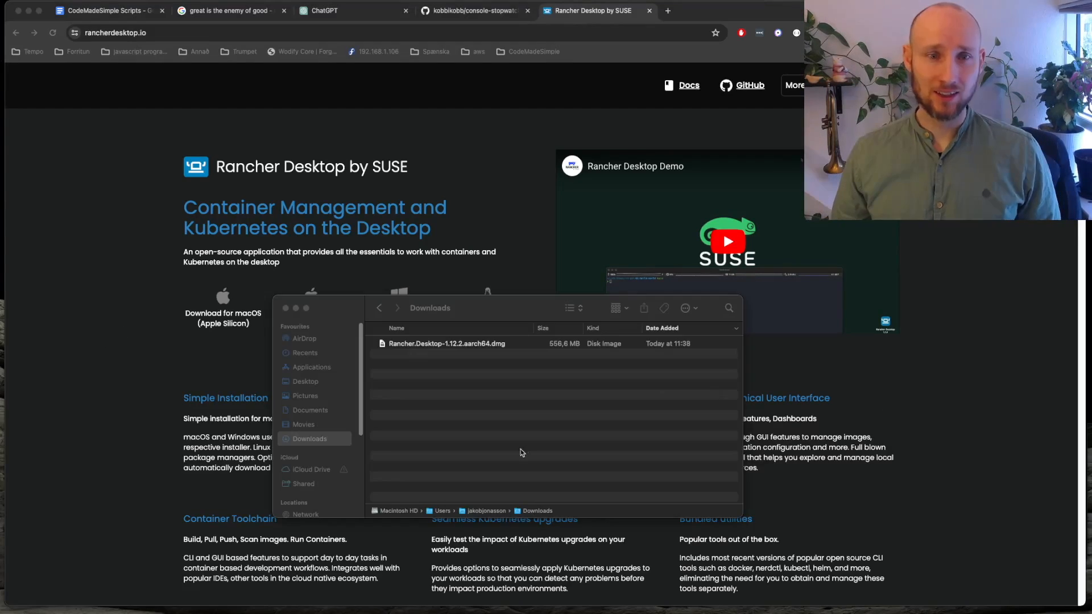
- Install Rancher Desktop from Rancher.Desktop-1.12.2.aarch64.dmg and launch it via Spotlight
left_click(446, 343)
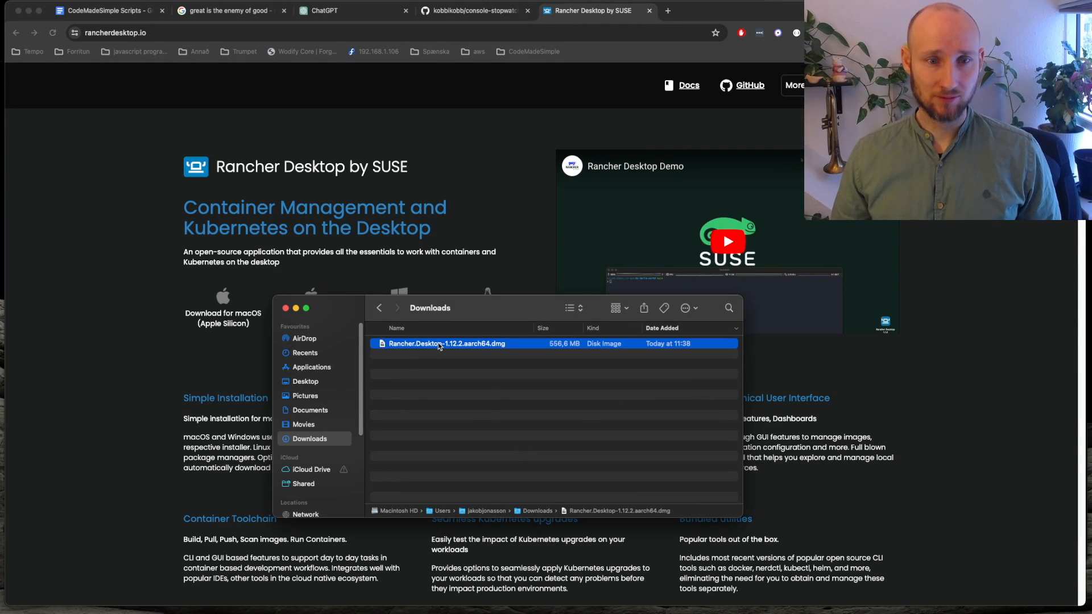
double_click(446, 343)
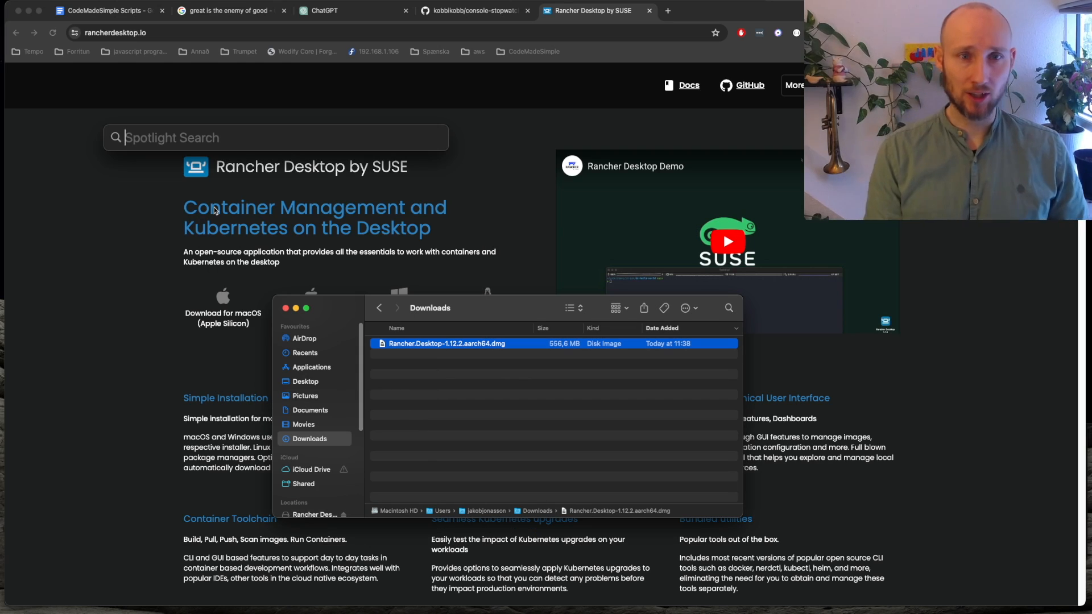
type("rancher Desktop")
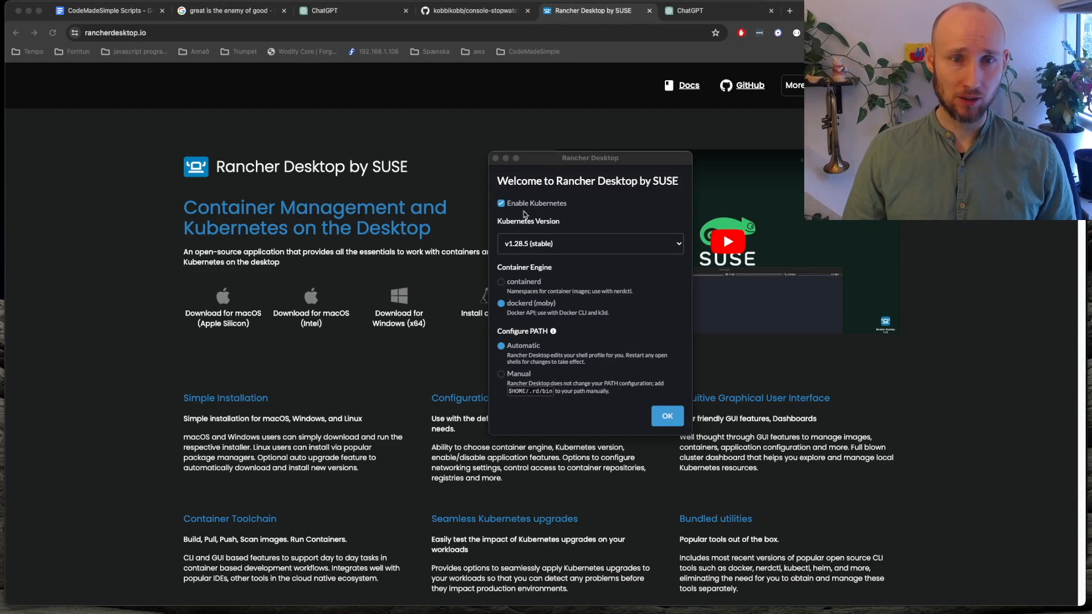
mouse_move(521, 298)
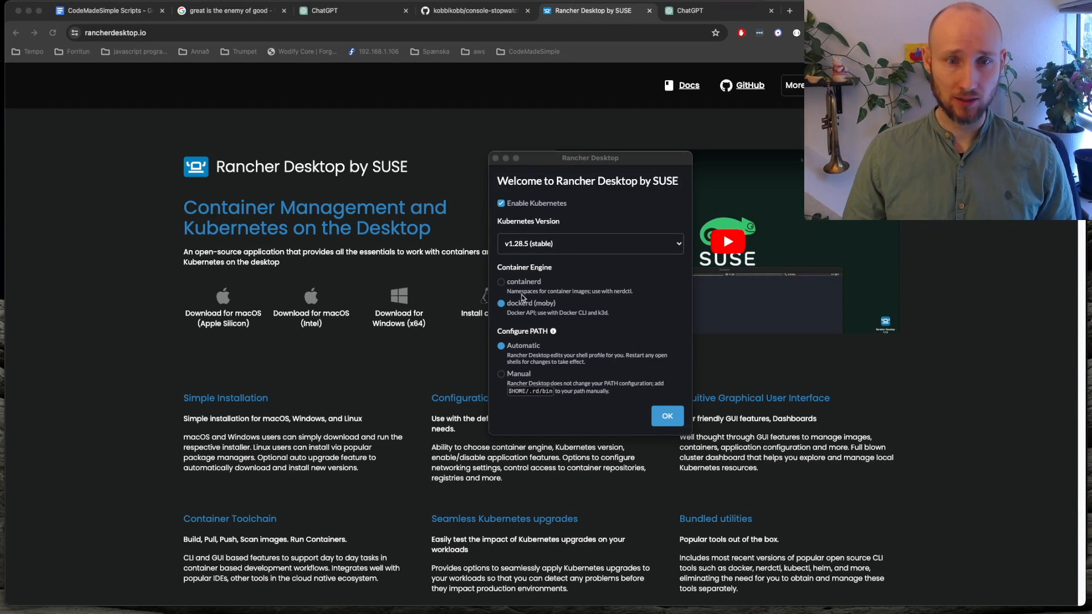
mouse_move(537, 349)
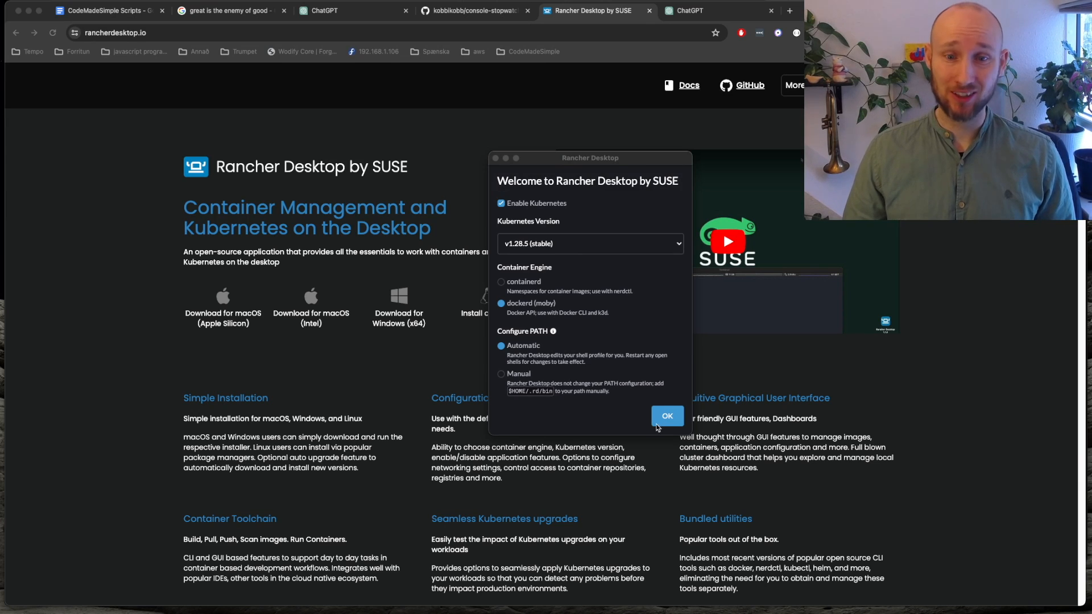
- Confirm the welcome setup with Kubernetes v1.28.5, dockerd (moby) and automatic PATH
left_click(664, 416)
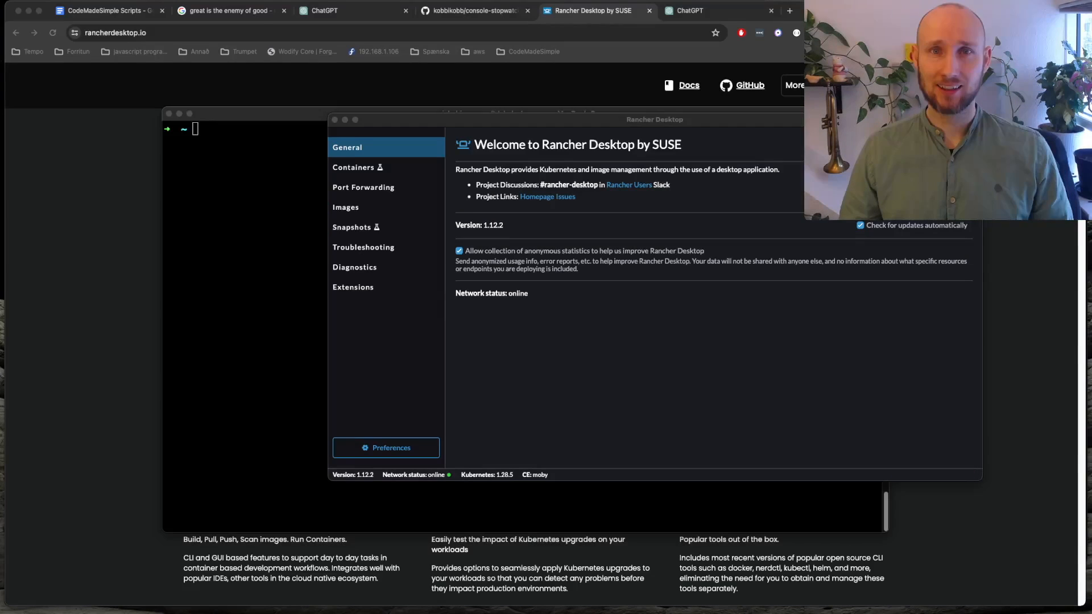
mouse_move(228, 382)
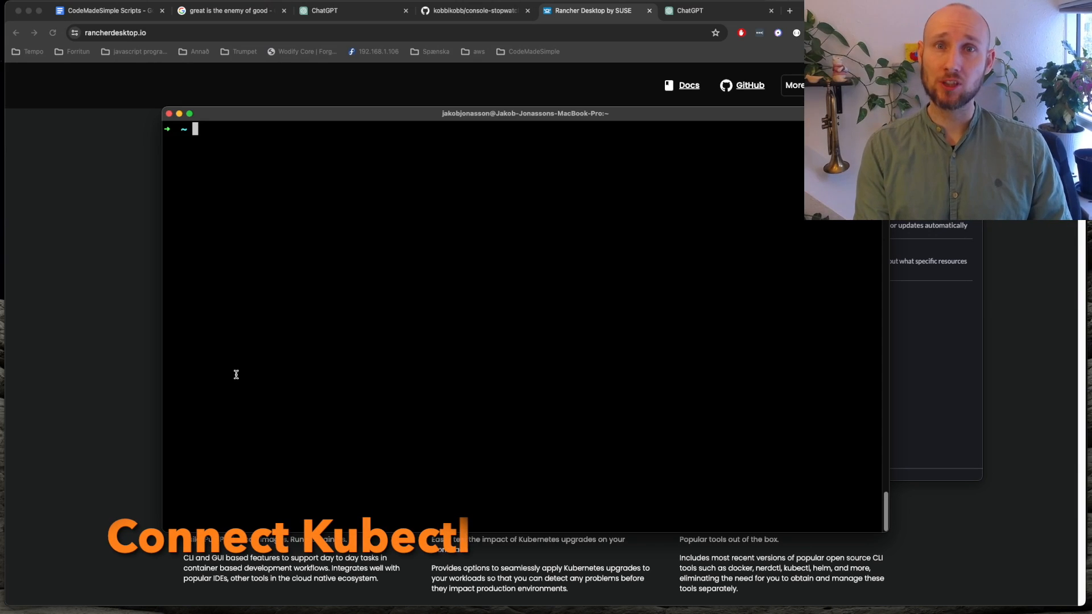
- Switch kubectl to the rancher-desktop context with 'kubectl config use-context rancher-desktop'
type("kubectl confi")
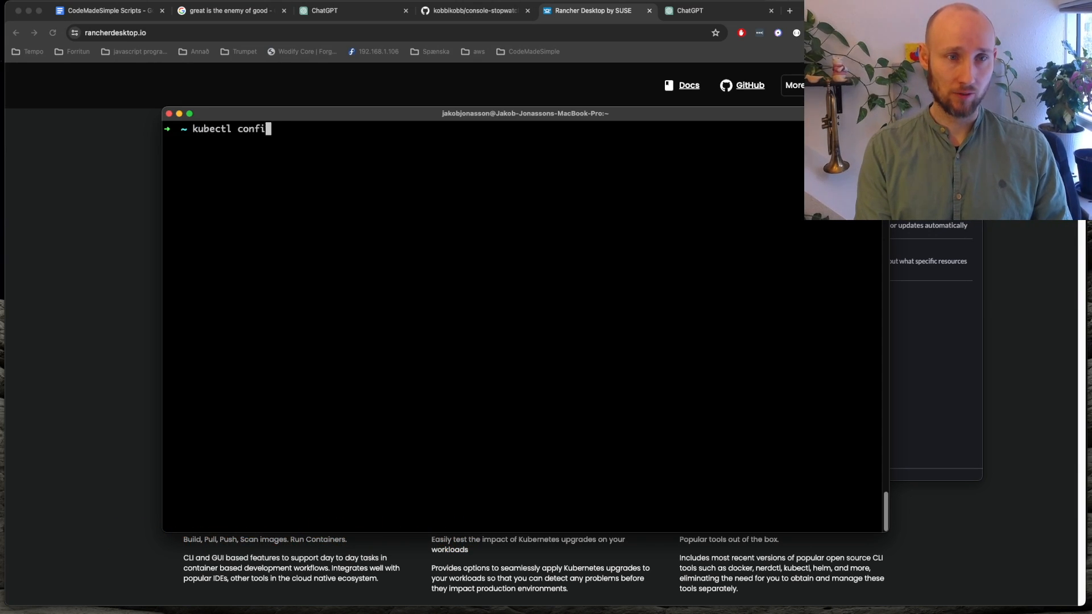
type("g use-context")
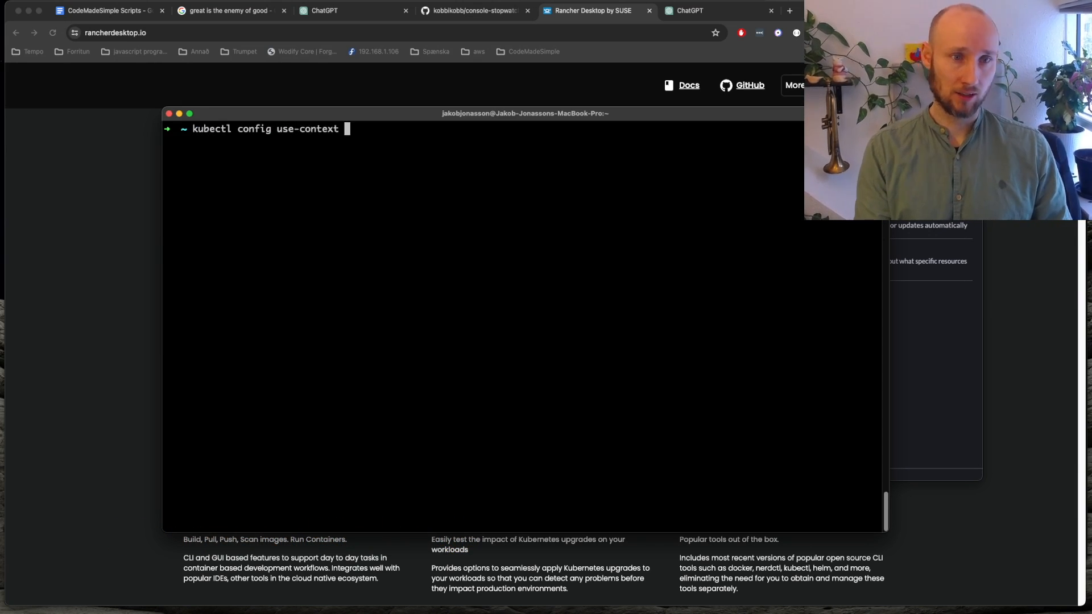
type("rancher-desktop")
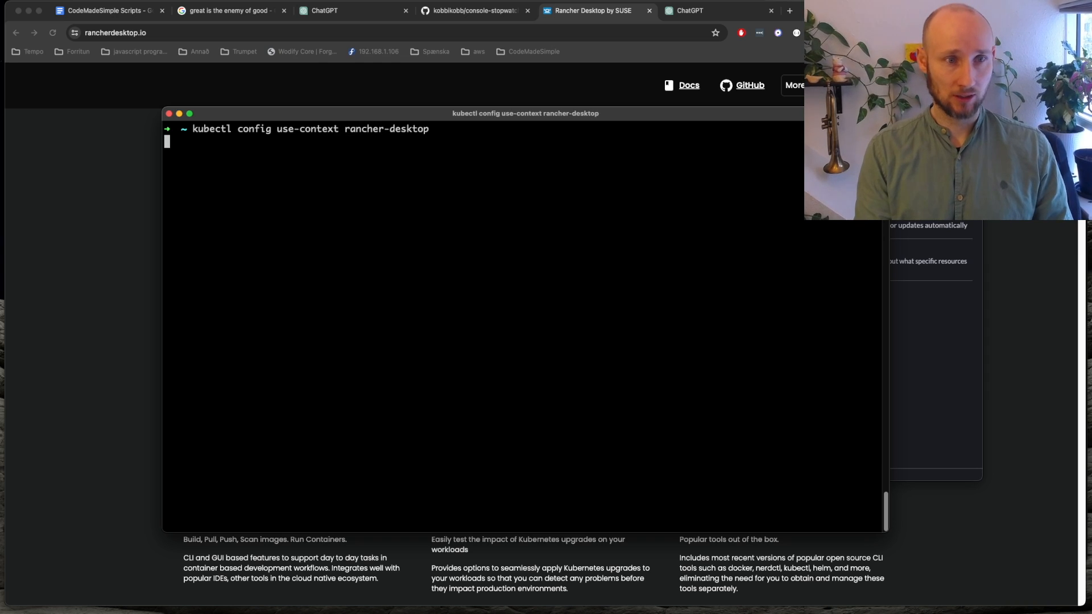
key("Return")
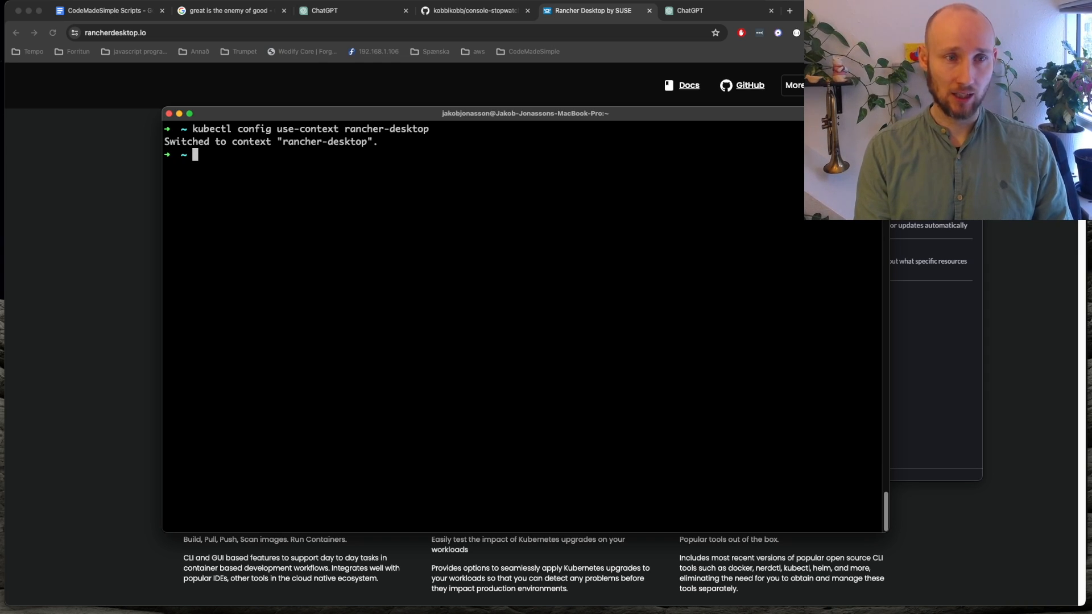
key("Return")
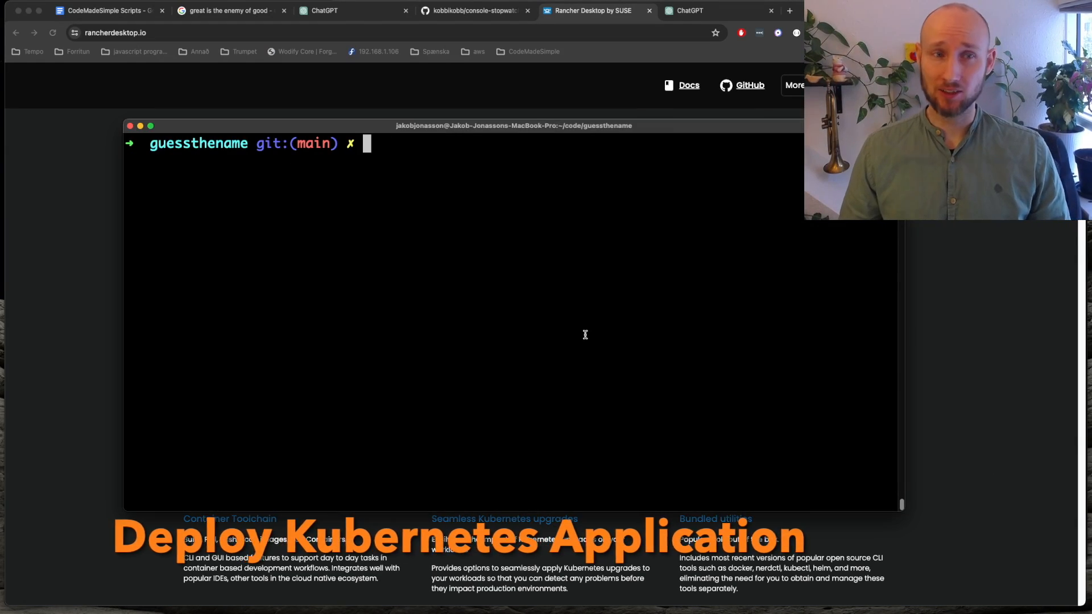
- Run ./k8s/deploy.sh in the guessthename repo and start 'kubectl get pods'
type("./k8s/deploy.sh")
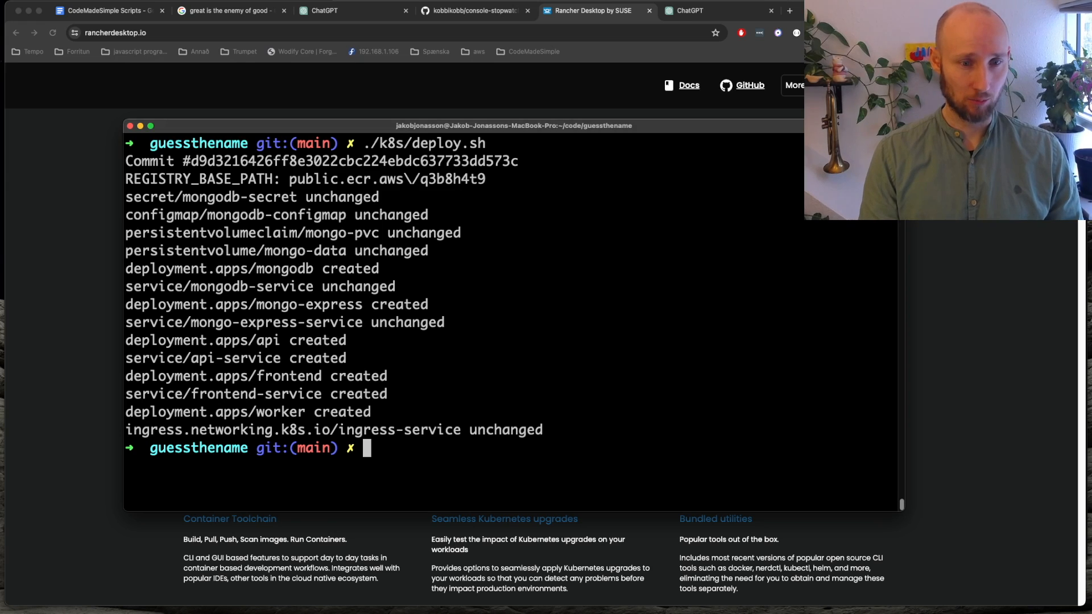
type("kubectl get pods")
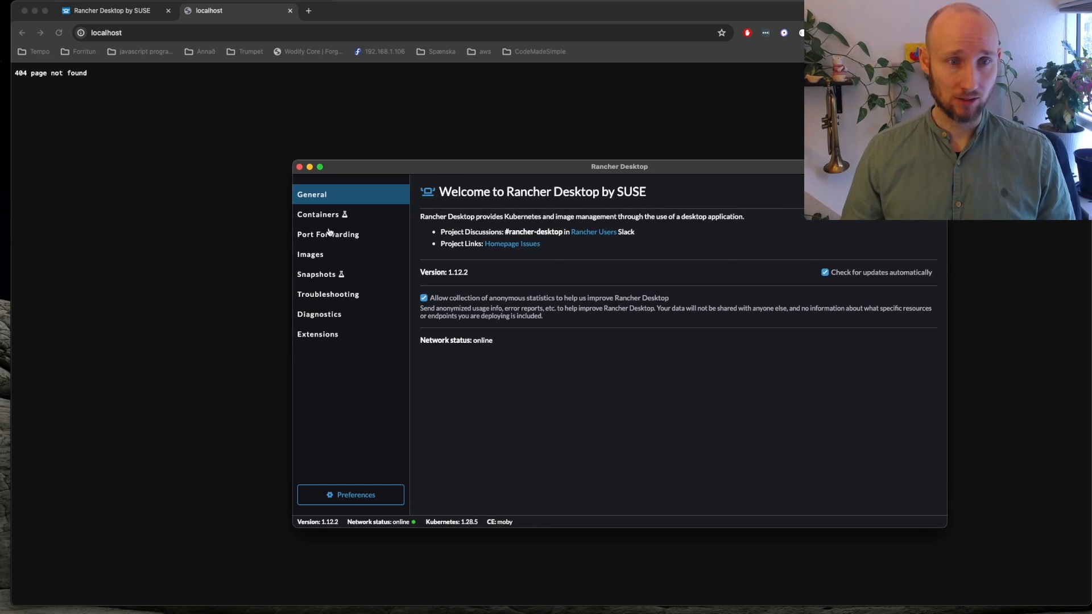
- Show the Port Forwarding page listing the api, frontend, mongo-express and mongodb services
left_click(327, 233)
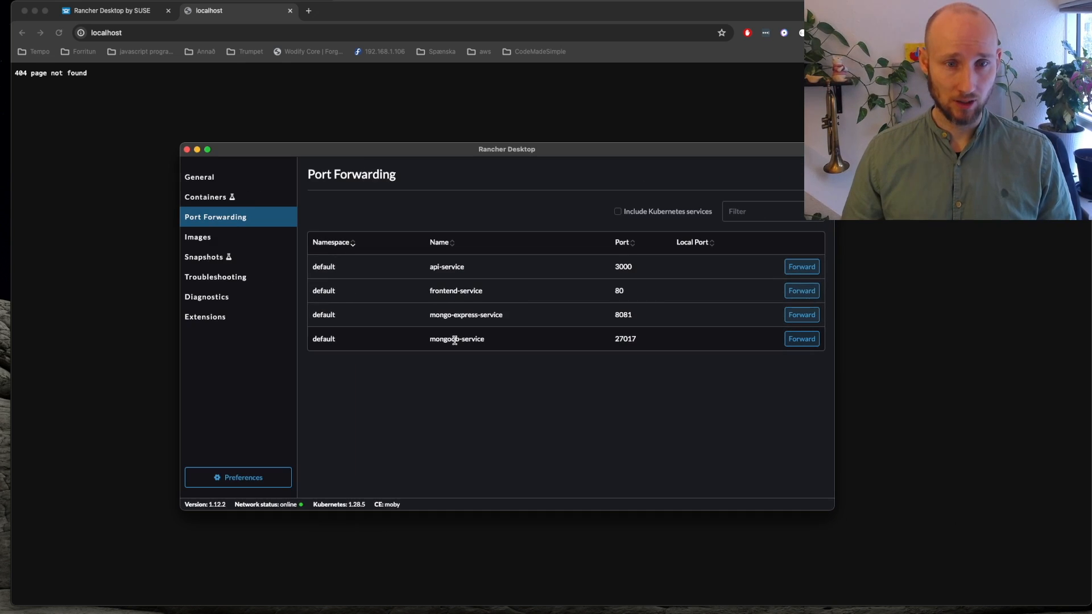
mouse_move(453, 345)
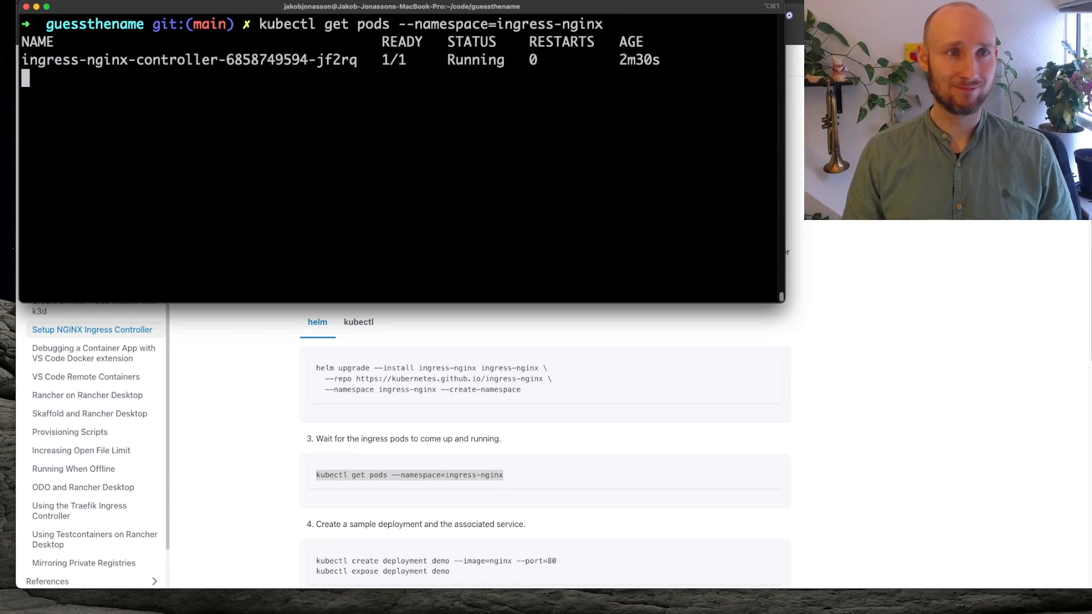
- Run 'kubectl get pods --namespace=ingress-nginx' to verify the controller pod is Running
key("Return")
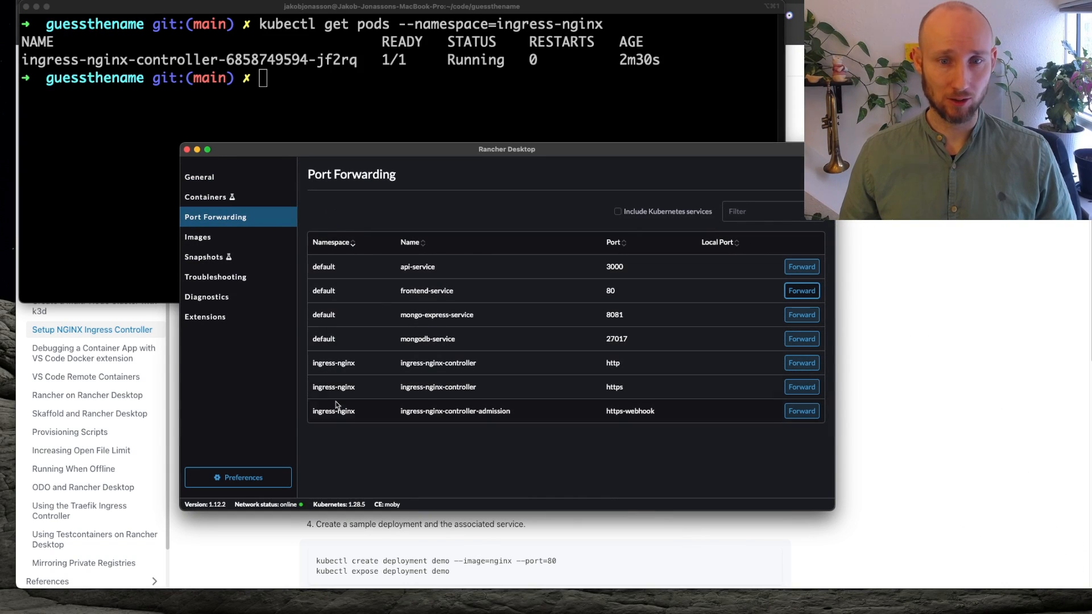
mouse_move(401, 371)
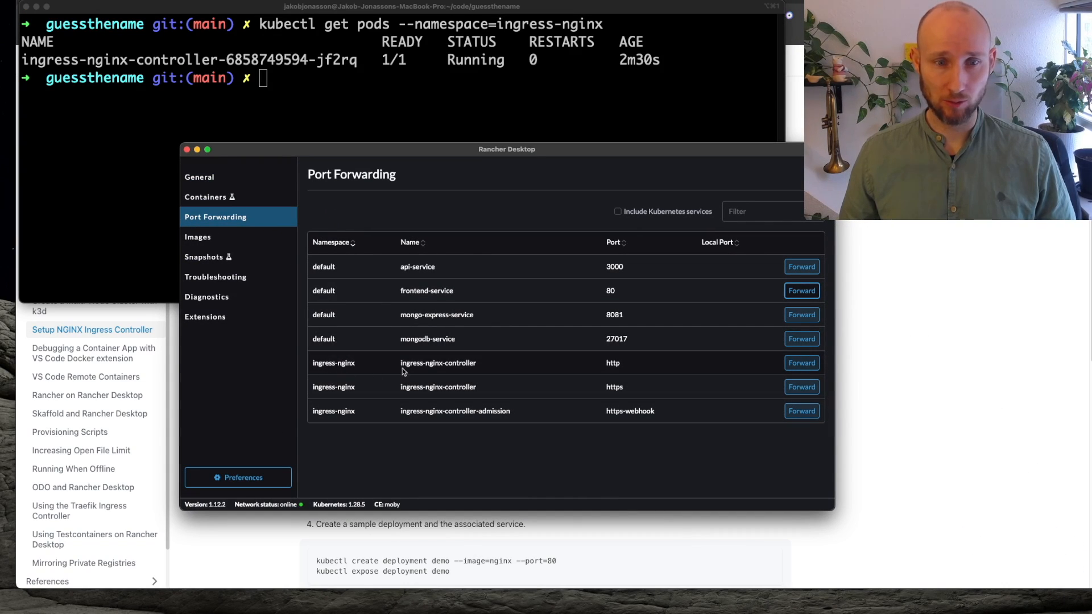
- Forward the ingress-nginx-controller http port to a local port
left_click(800, 362)
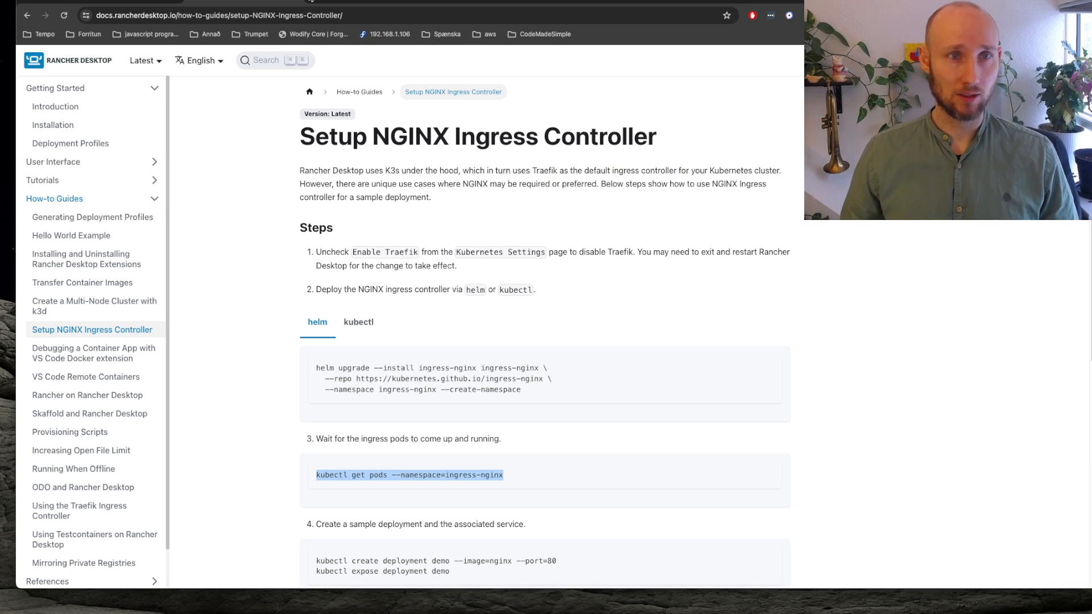
- Browse to localhost:57161 and save a new name target 'Jakob' in the Guess the name app
type("localhost:57161")
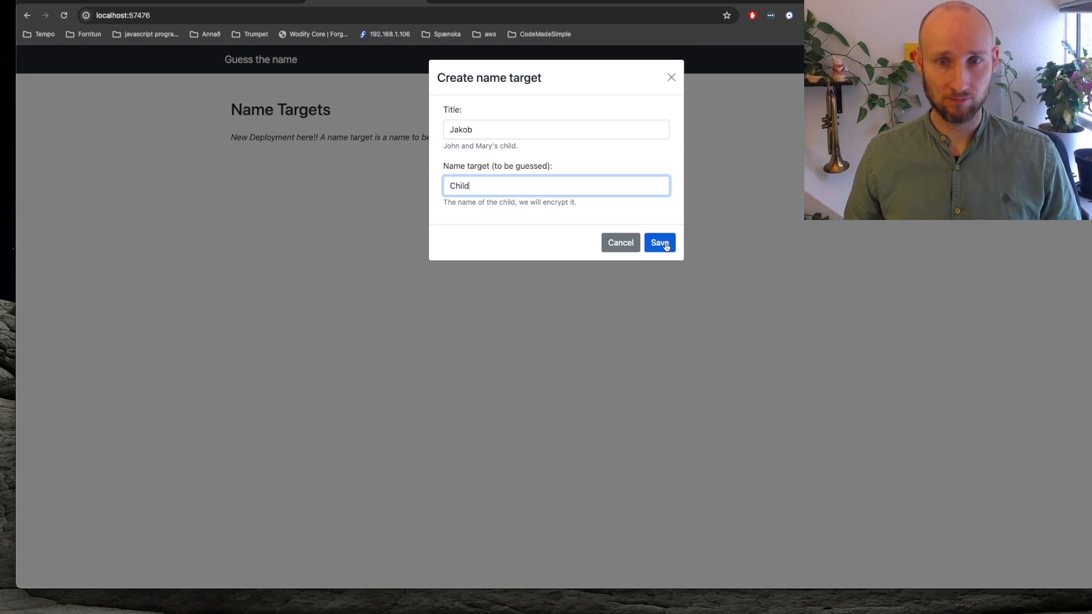
left_click(658, 242)
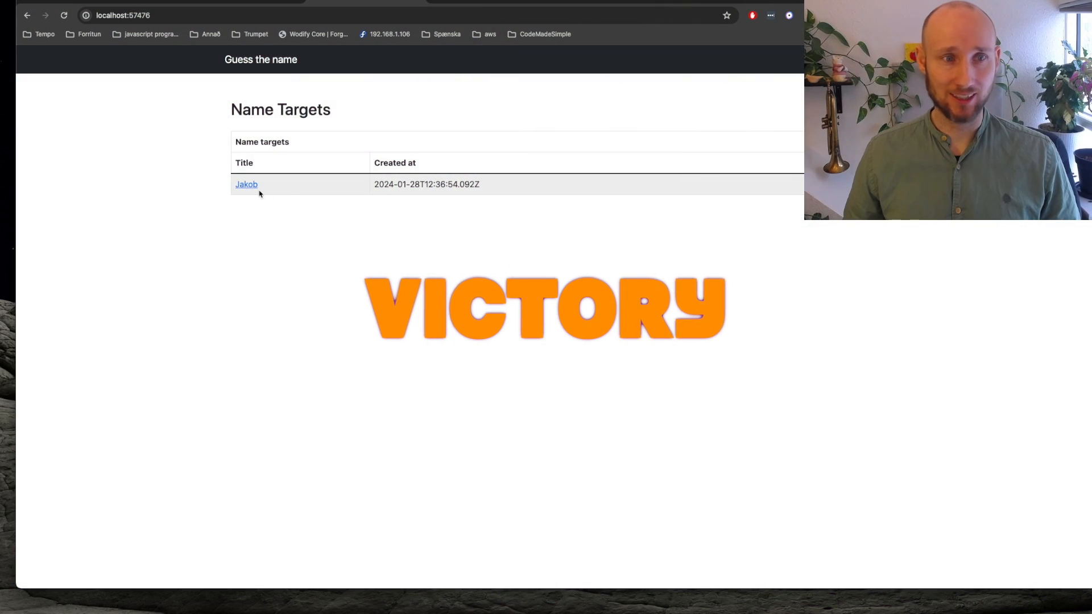